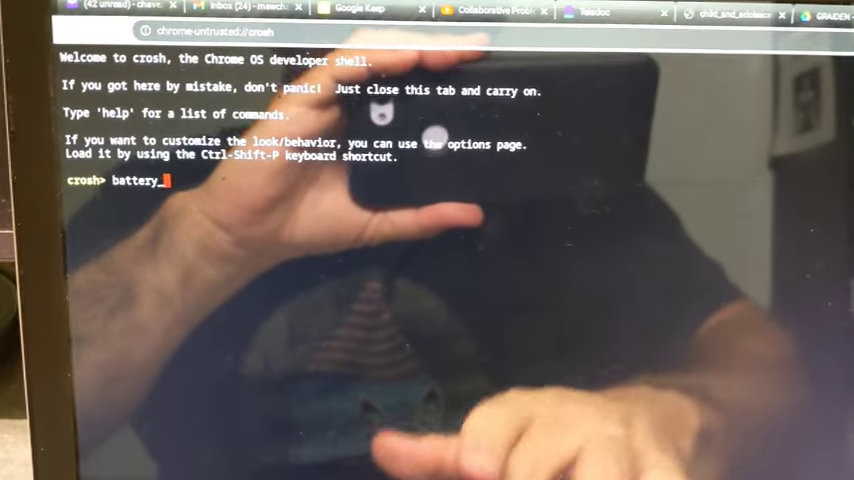
Run battery_test in crosh and check the battery status (46%, about 3:53 left)
{"action": "type", "text": "_test"}
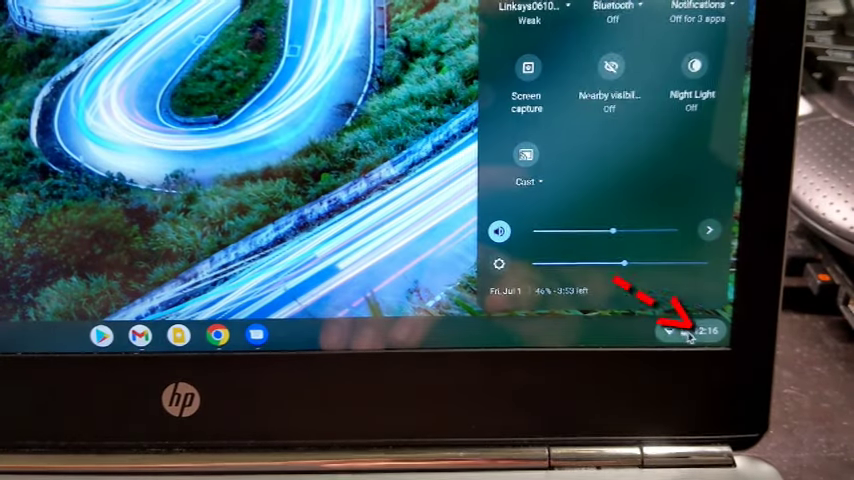
Open Settings from Quick Settings and go to Advanced > Reset settings, showing Powerwash
{"action": "left_click", "coordinate": [670, 331]}
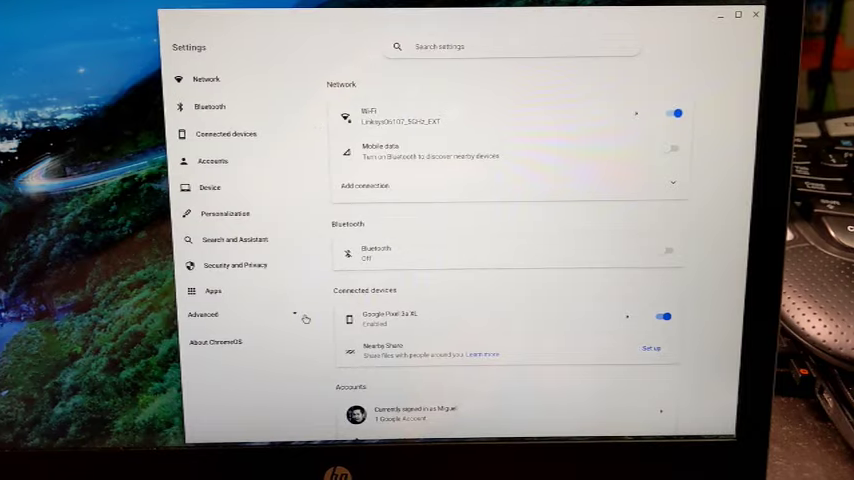
{"action": "left_click", "coordinate": [203, 315]}
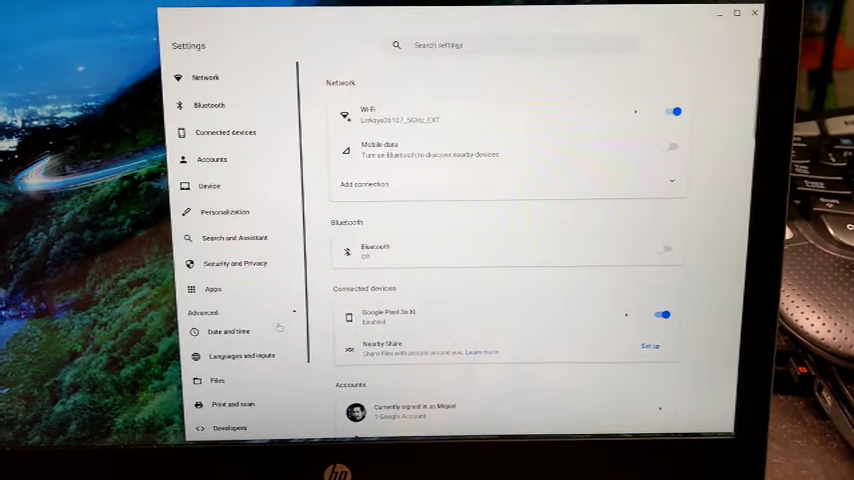
{"action": "left_click", "coordinate": [225, 377]}
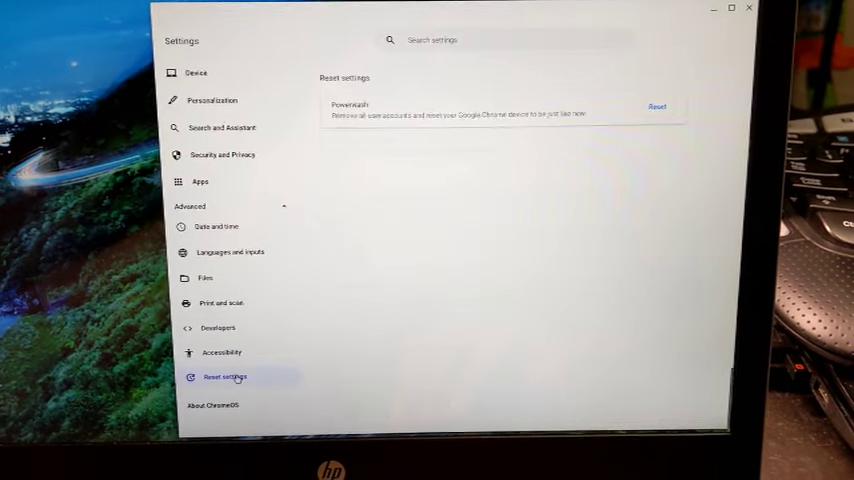